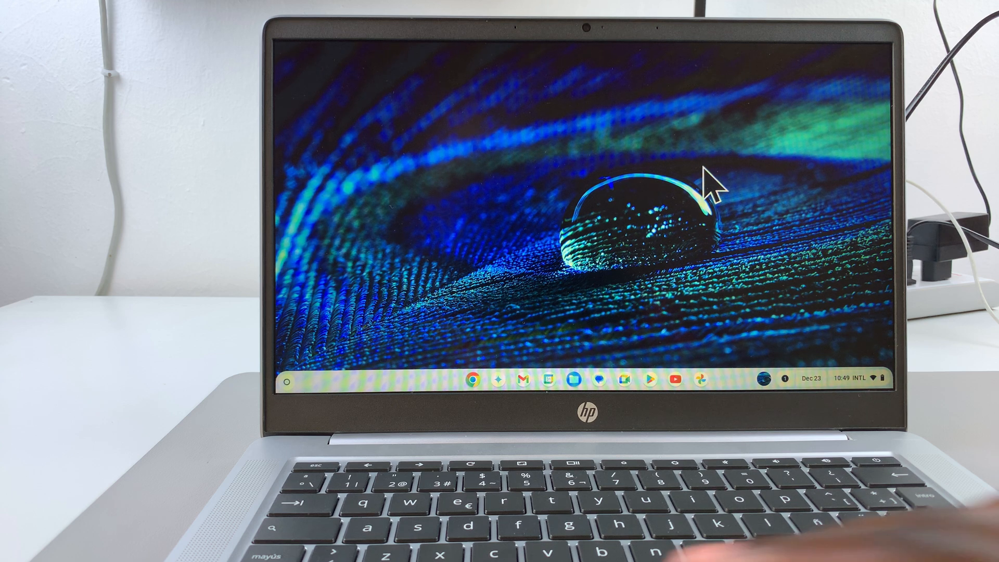
Step: Launch the Screen capture tool from Quick Settings
left_click(846, 378)
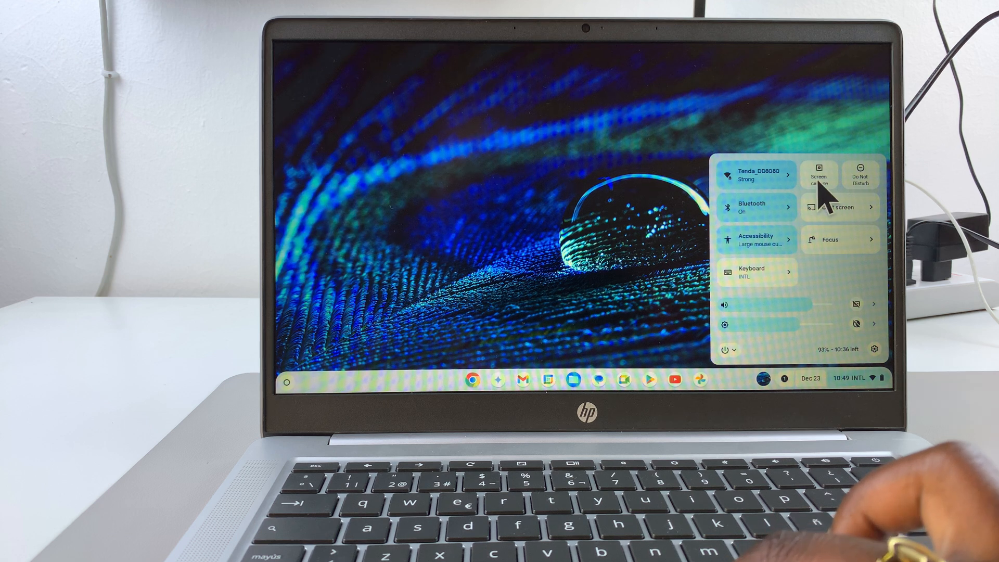
left_click(819, 176)
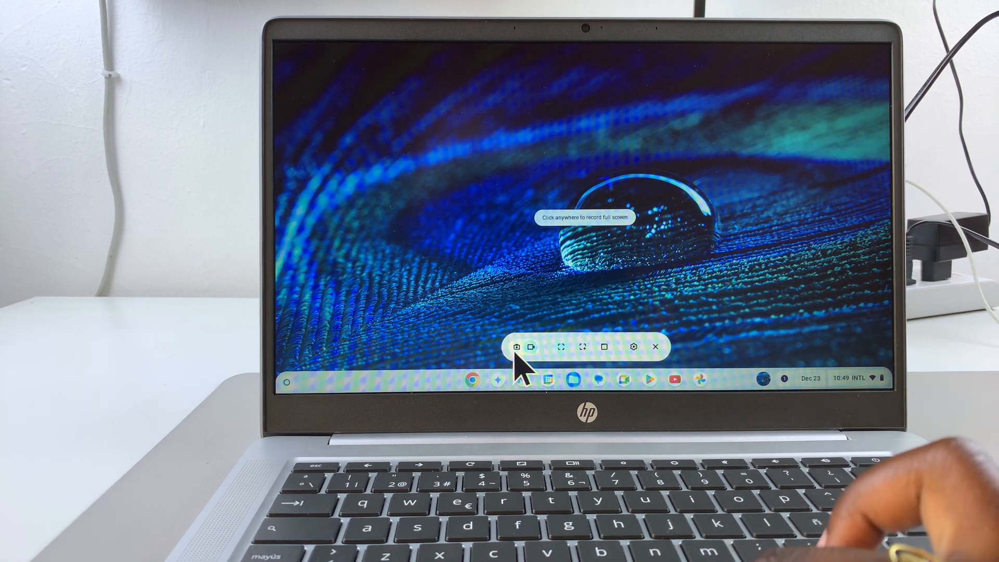
Step: Switch the capture bar from video recording to Screenshot mode
left_click(517, 346)
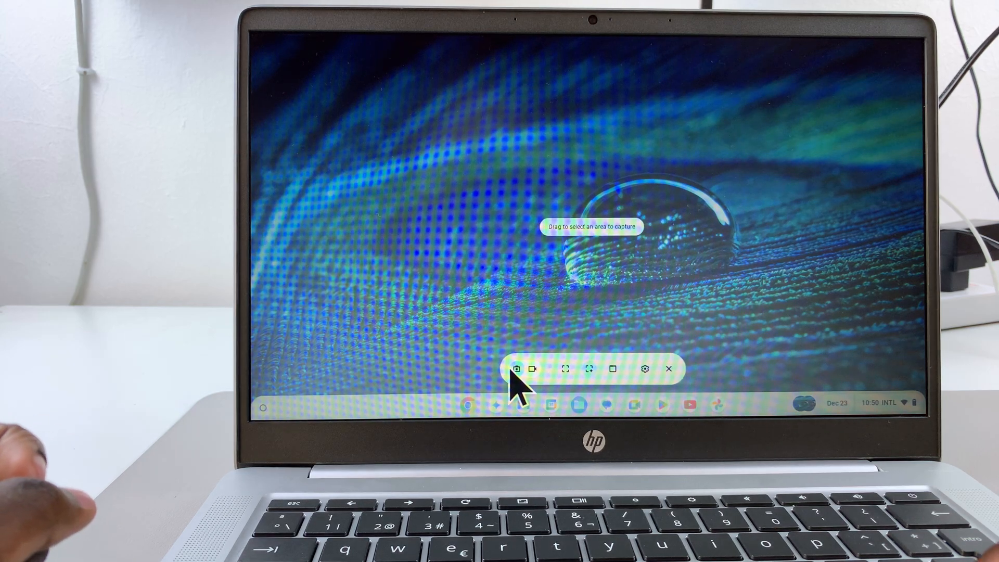
Step: Choose Full screen in the capture bar and click the screen to capture it
left_click(540, 369)
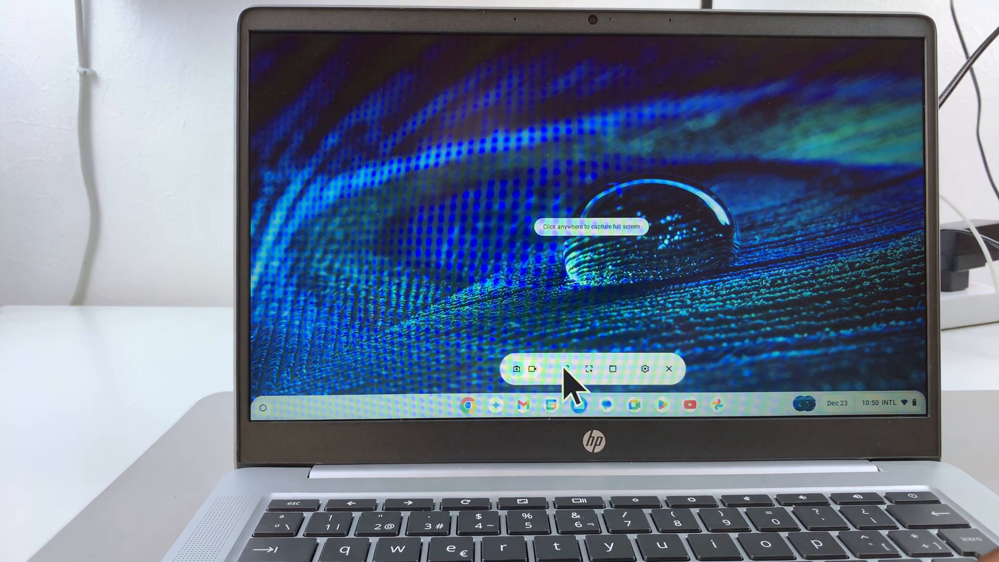
left_click(567, 369)
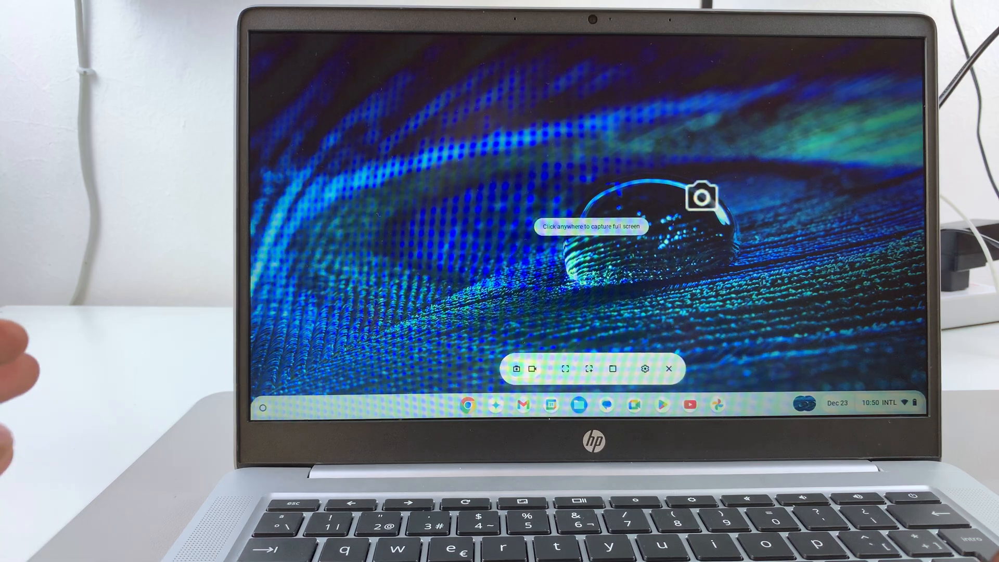
left_click(591, 226)
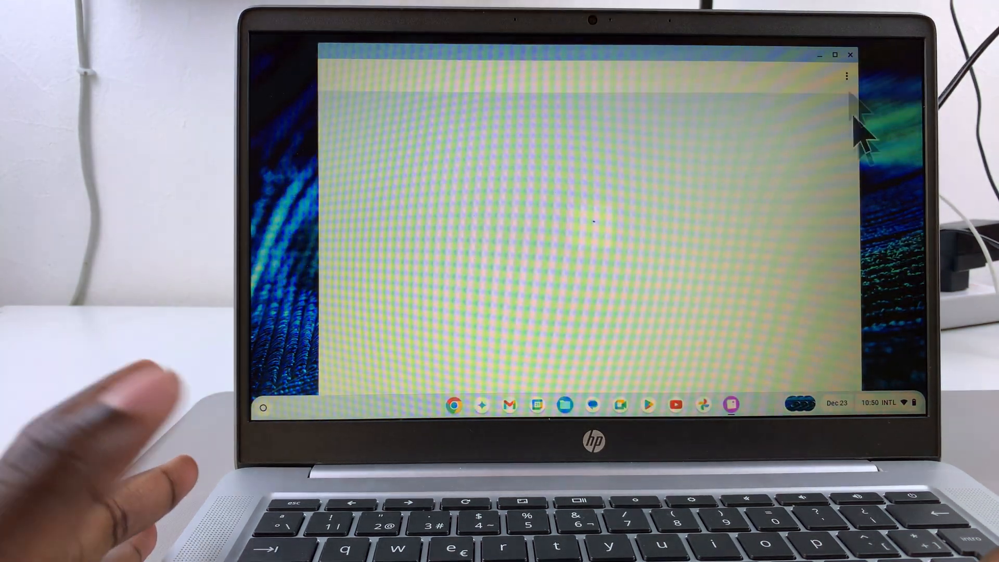
Step: Close the blank window and launch the Files app from the shelf
left_click(851, 55)
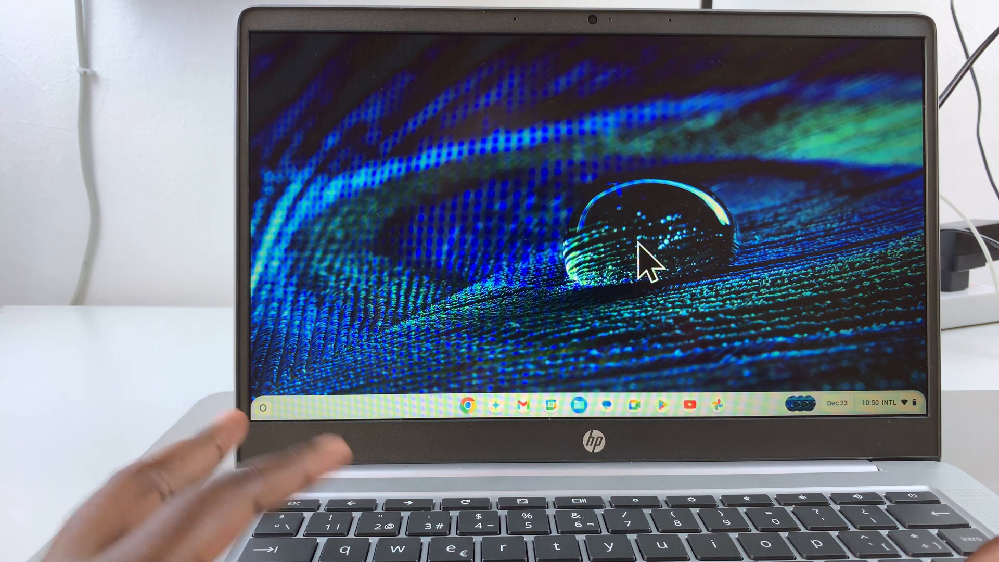
mouse_move(637, 300)
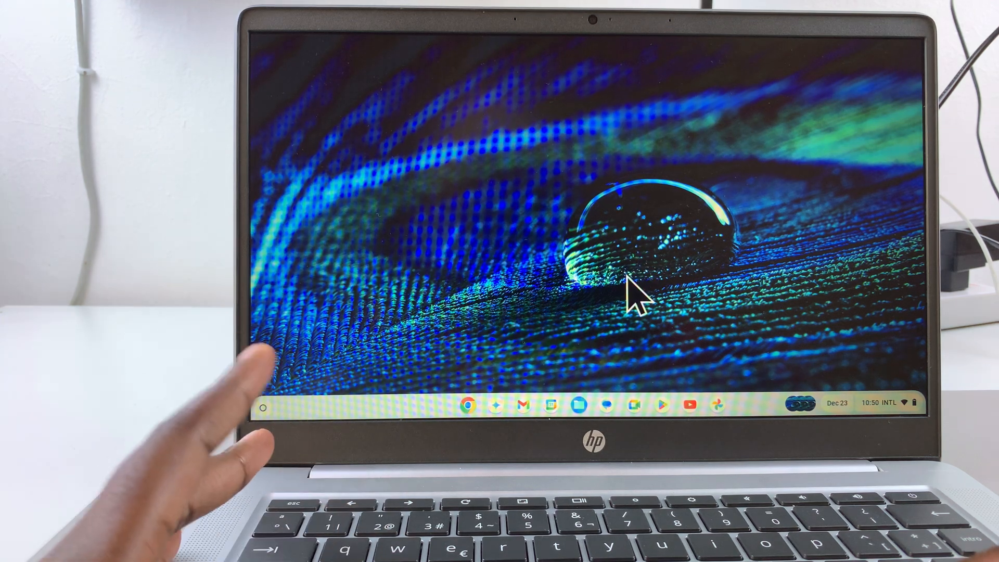
left_click(801, 403)
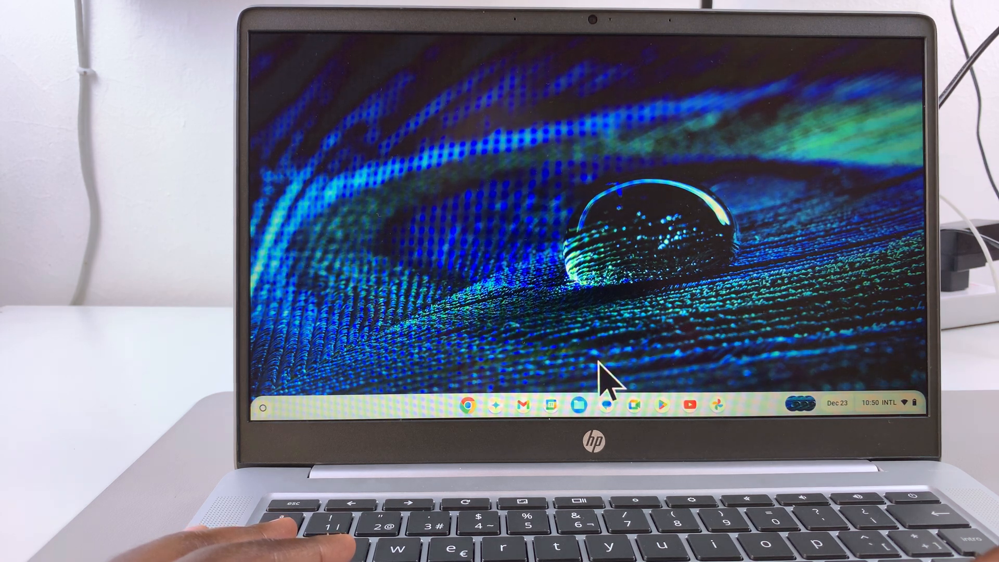
left_click(562, 408)
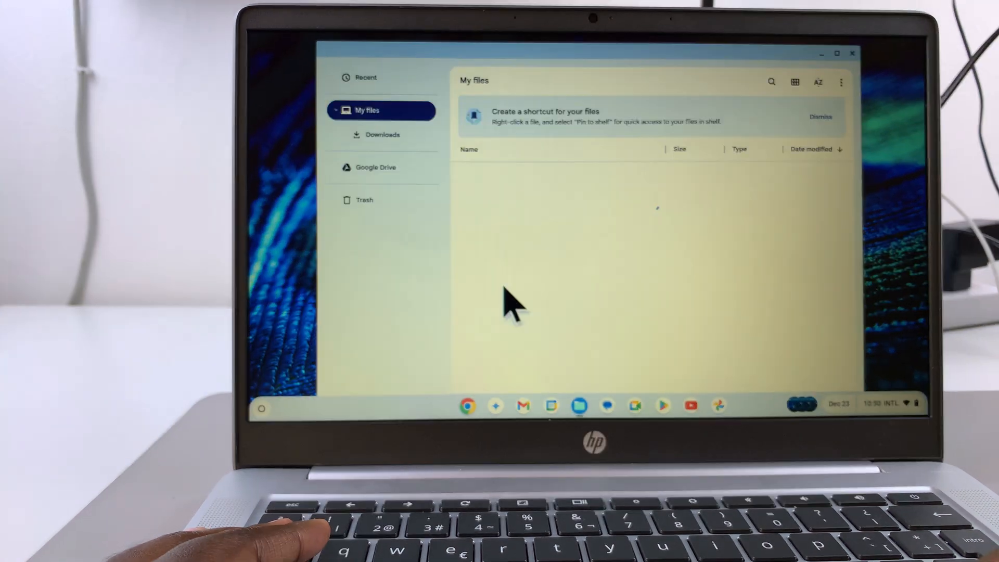
Step: Open Downloads, select the newest Screenshot .png file, then close Files
left_click(383, 134)
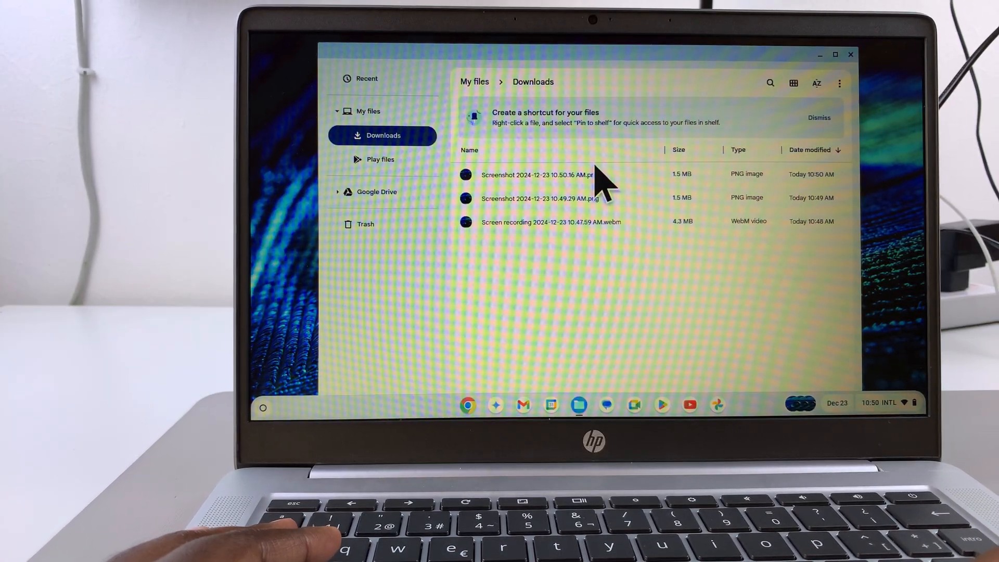
double_click(542, 174)
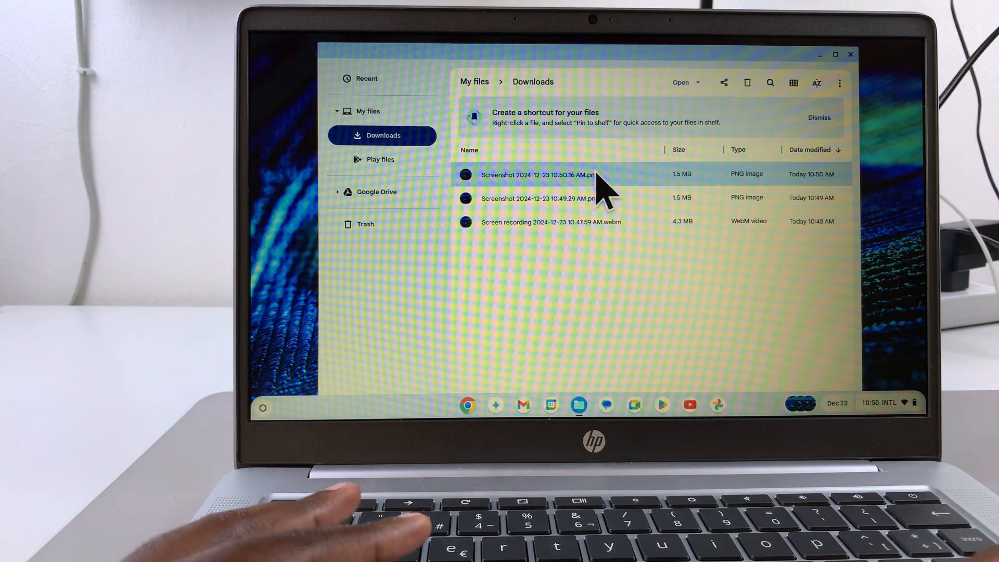
double_click(537, 174)
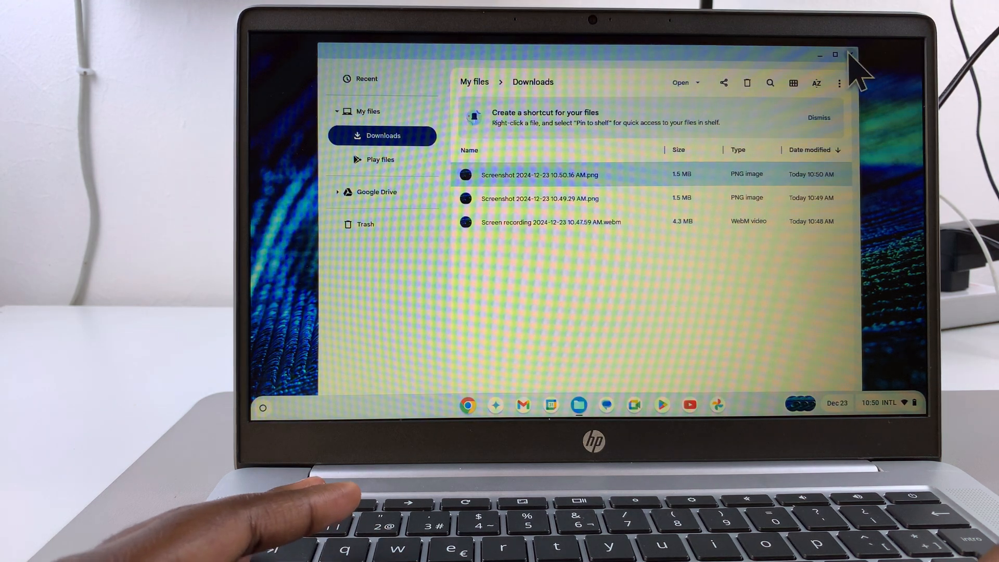
left_click(849, 54)
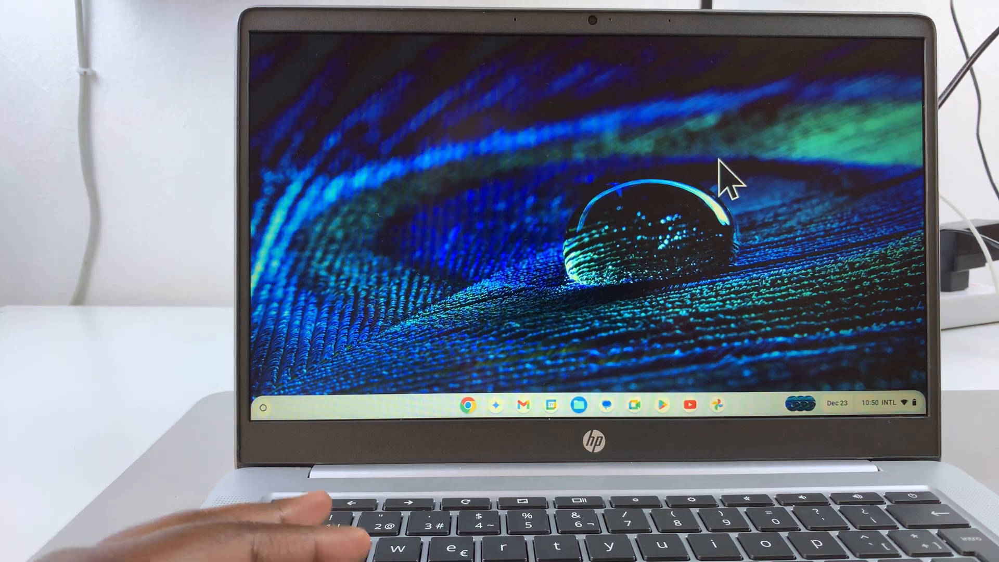